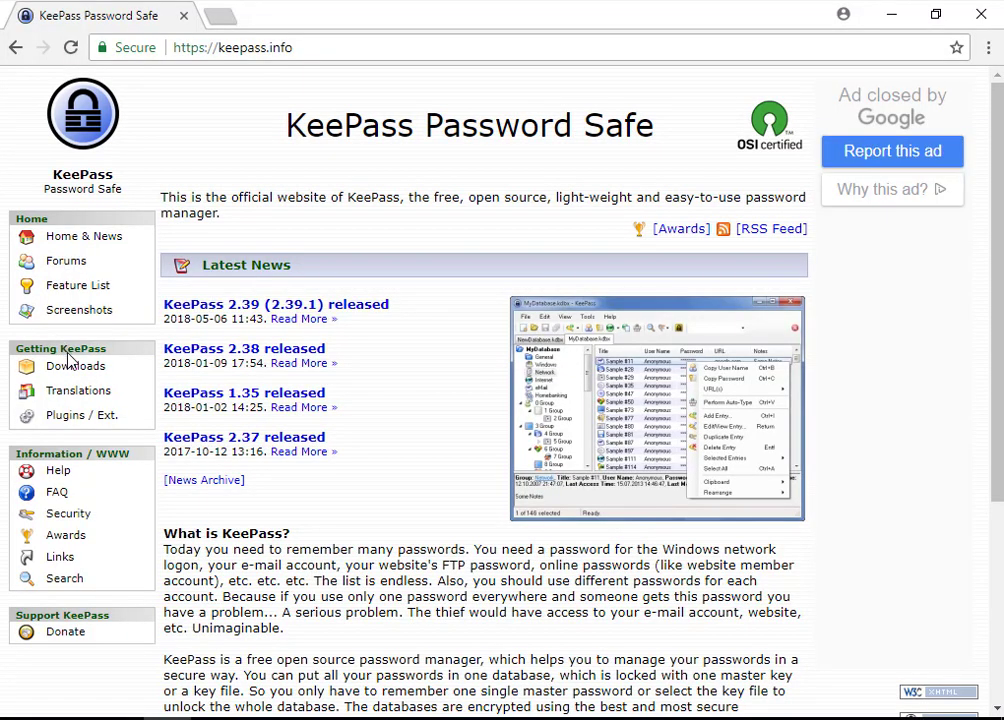
- Go to the KeePass Downloads page and start the 2.39.1 Windows installer download via Download Now
left_click(76, 364)
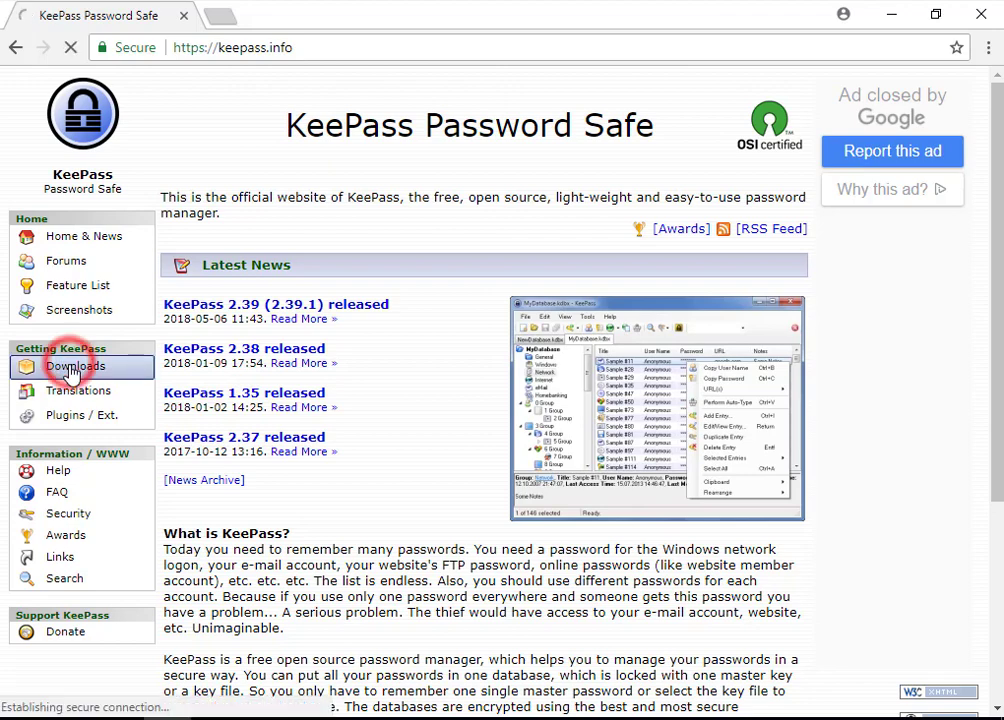
left_click(76, 366)
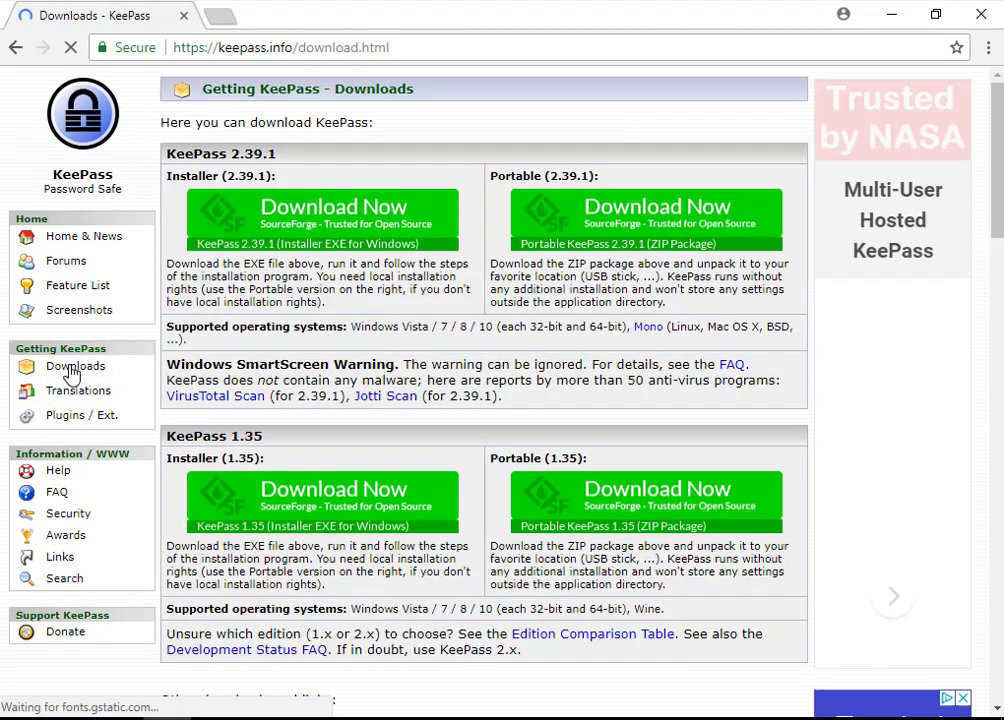
scroll("down", 3)
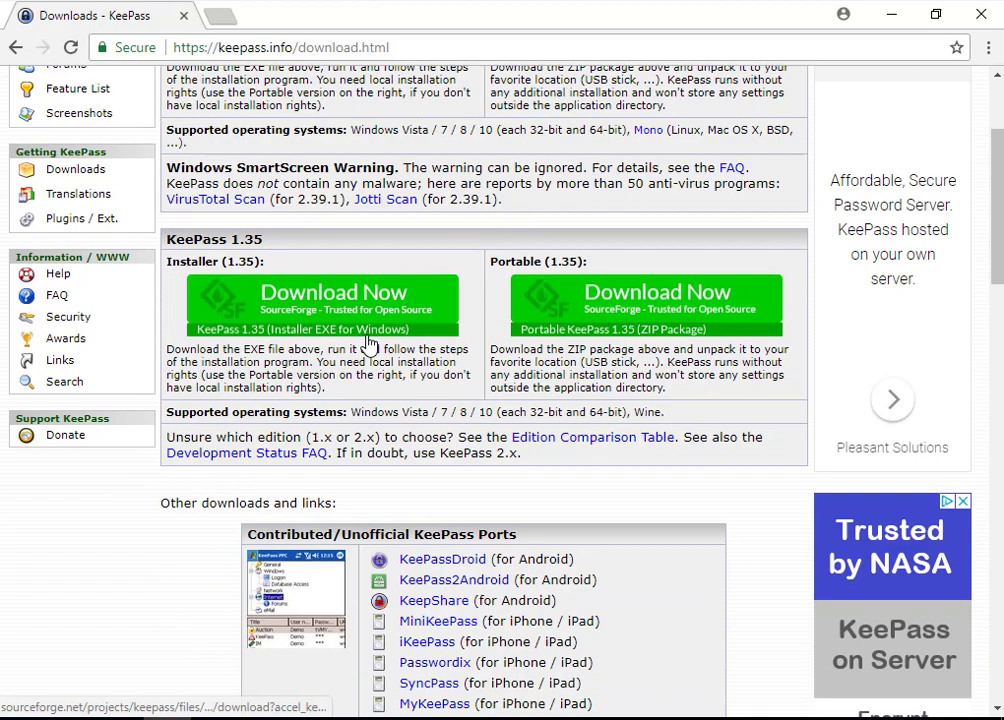
scroll("down", 3)
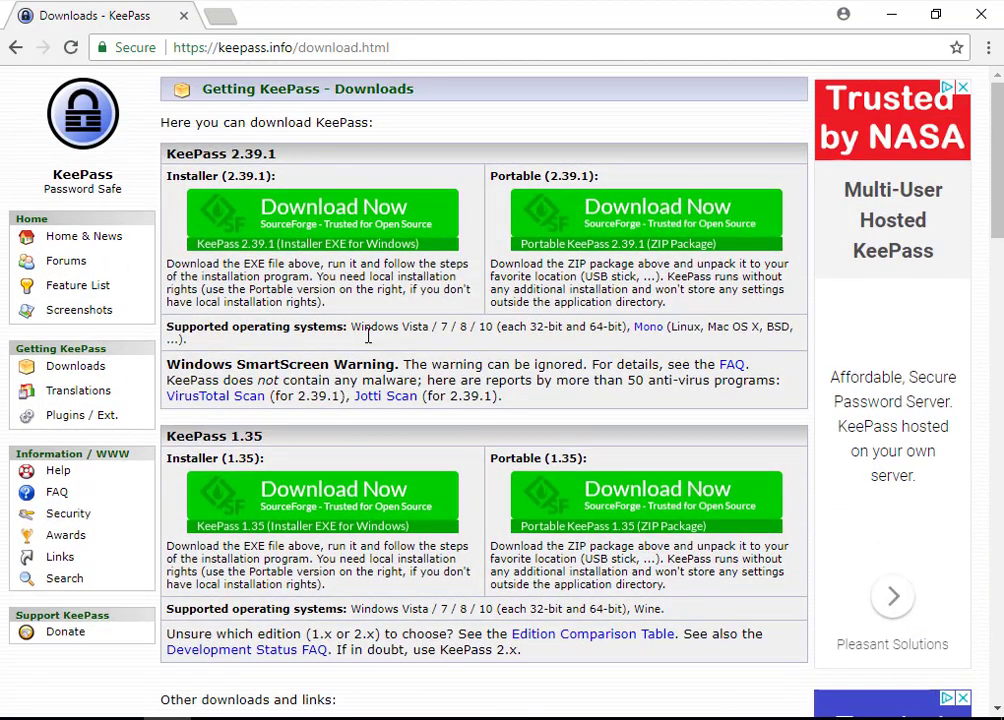
mouse_move(344, 248)
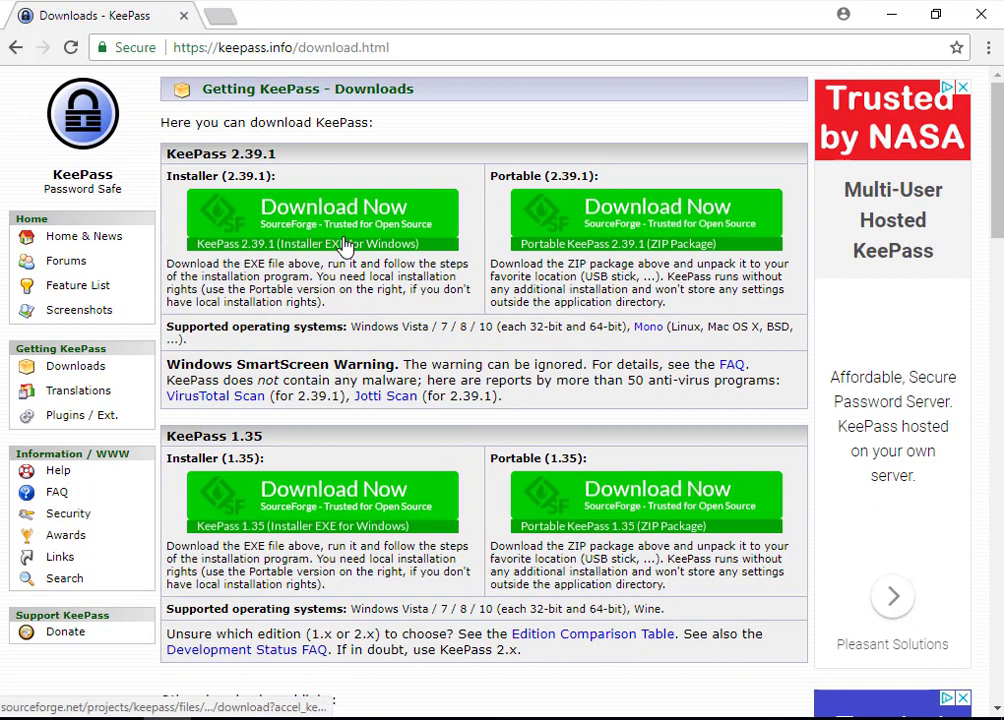
left_click(334, 216)
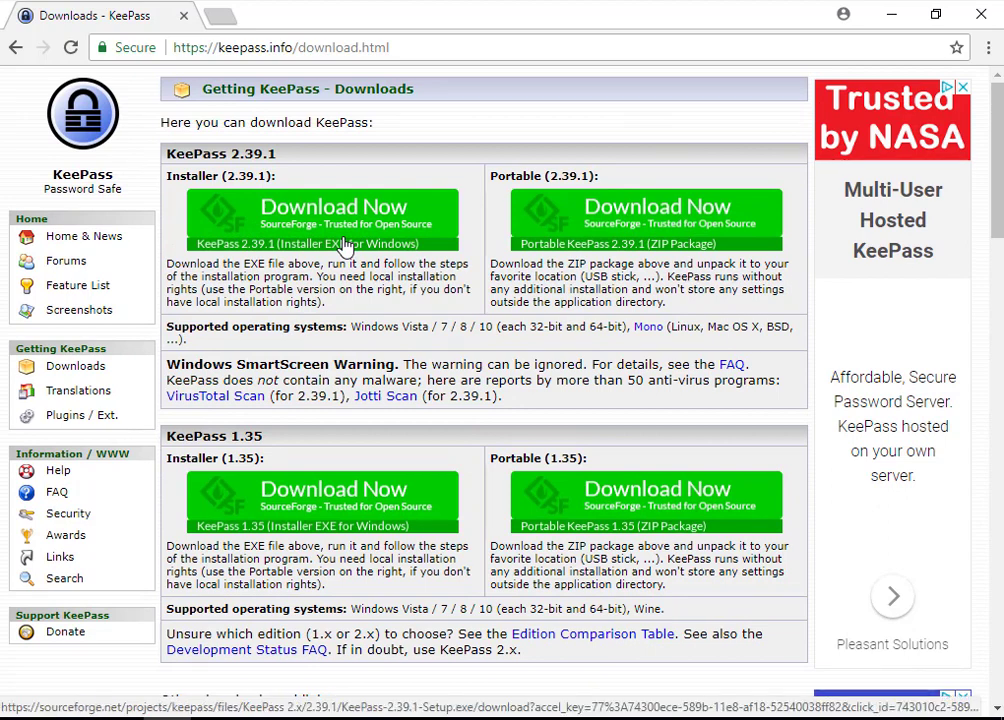
left_click(322, 206)
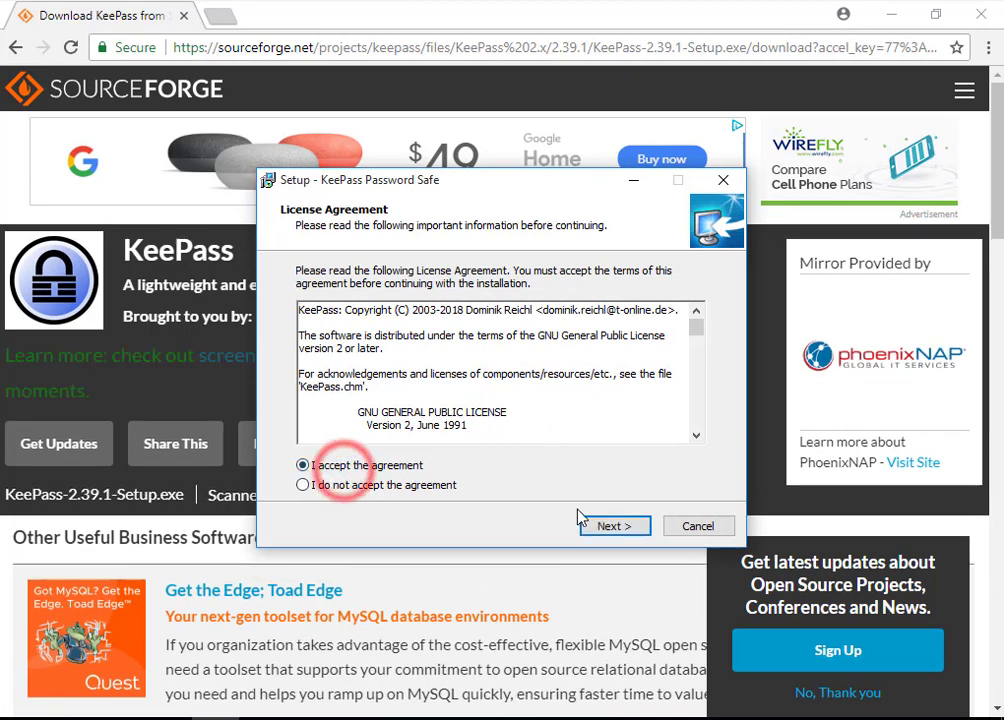
- Accept the license, keep the default folder and full installation, and add a desktop shortcut
left_click(612, 524)
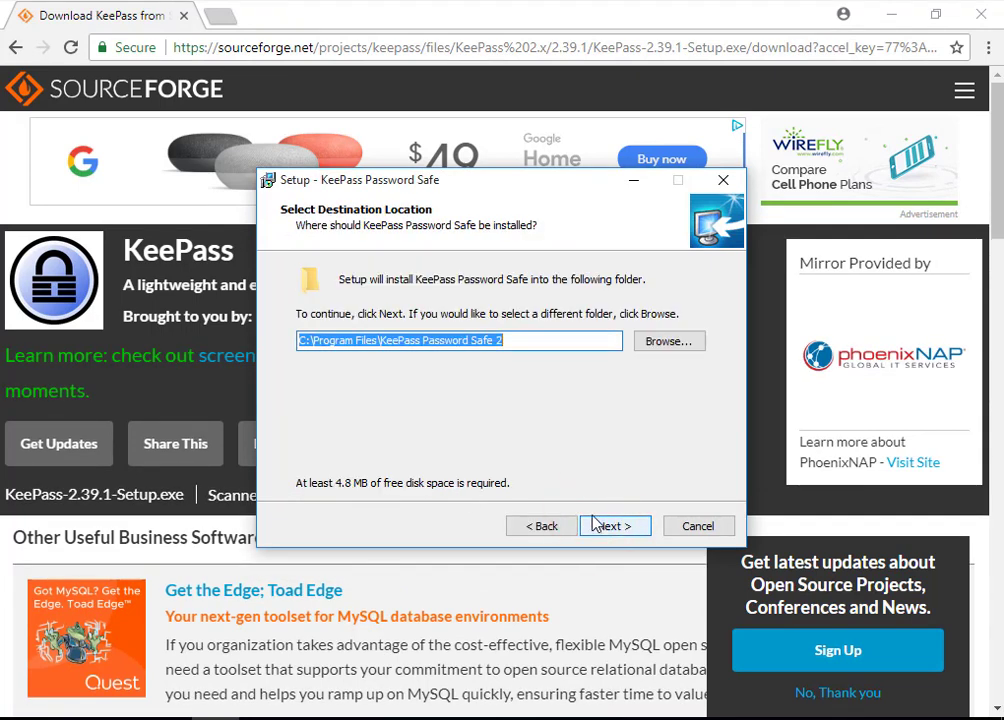
left_click(614, 524)
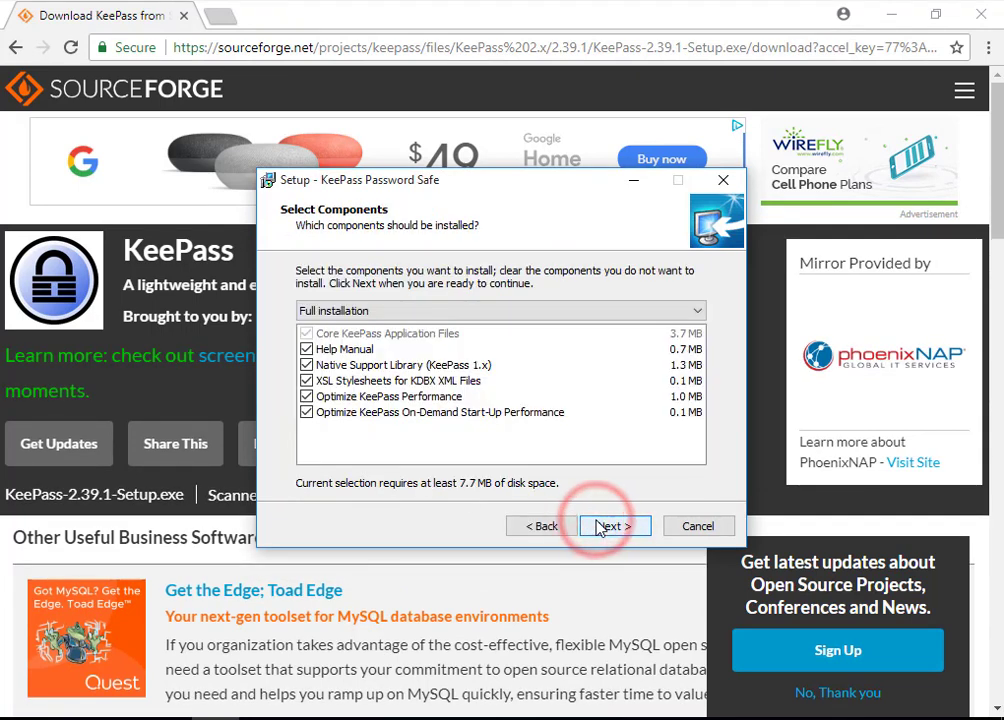
left_click(608, 526)
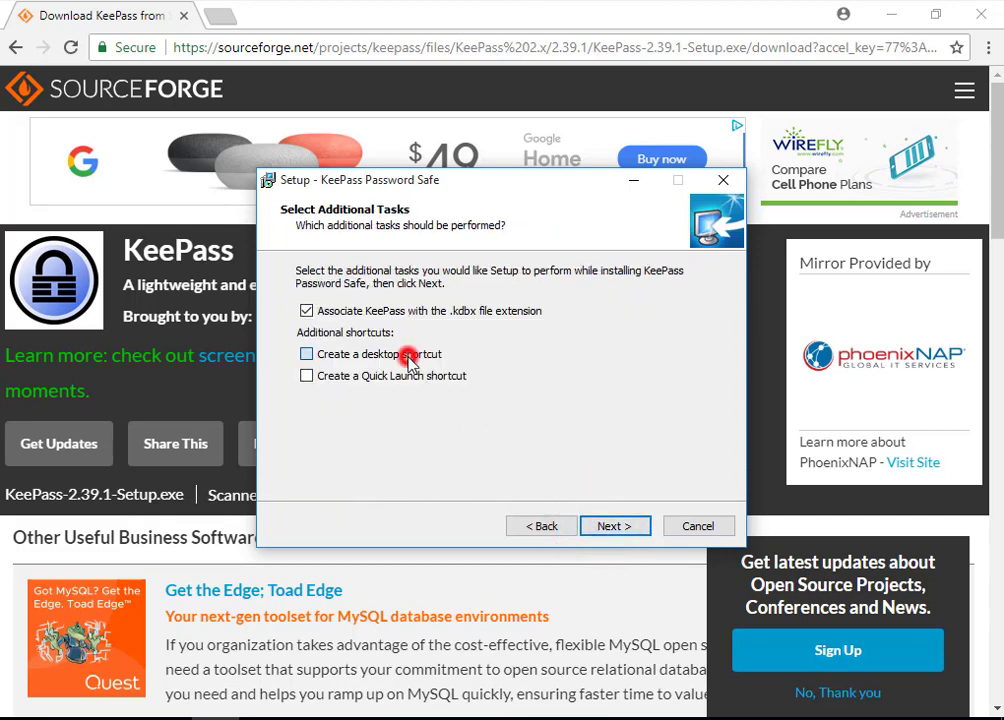
left_click(614, 526)
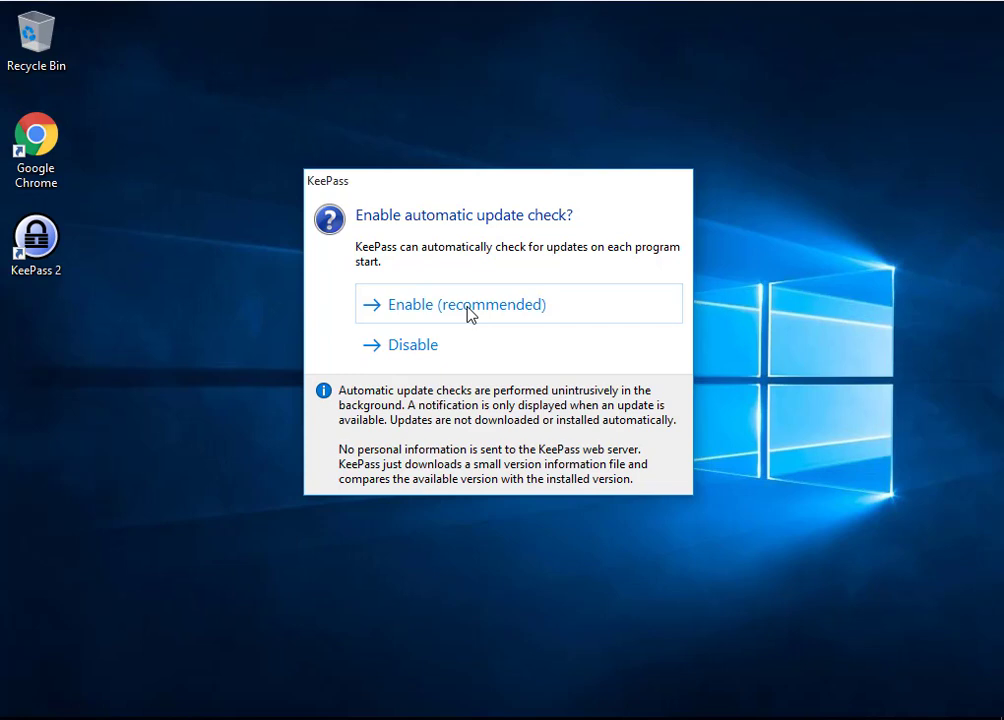
- Choose Enable (recommended) for automatic update checks, landing on the empty main window
left_click(466, 304)
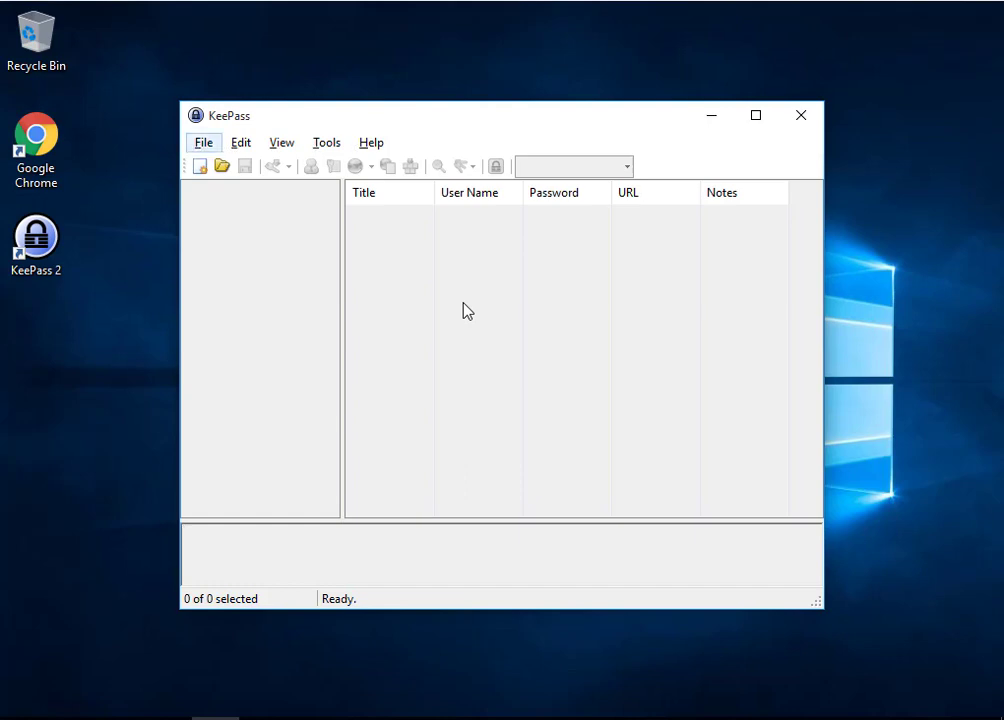
mouse_move(408, 132)
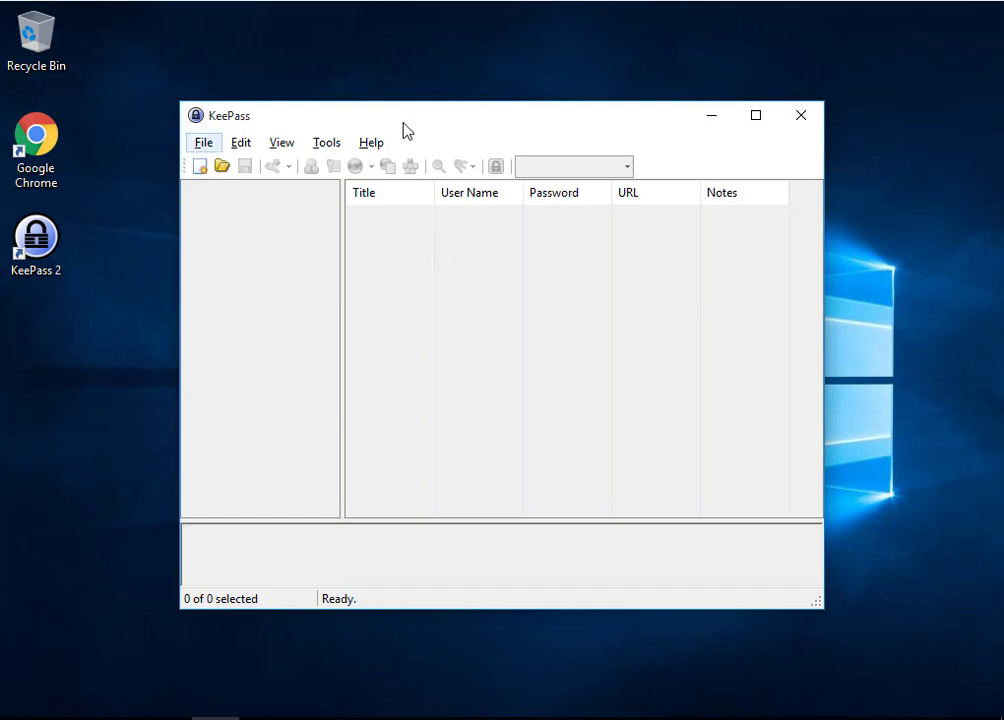